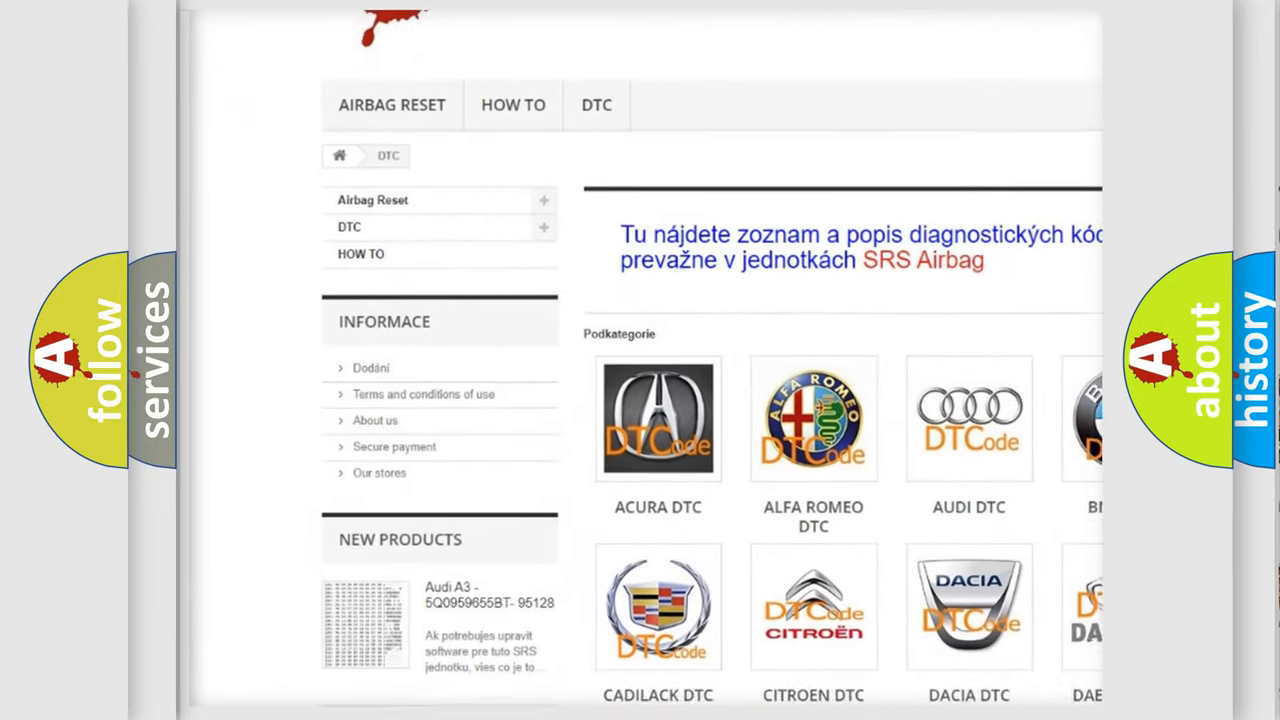
# Scroll down the brand subcategory grid on the airbagreset.sk DTC page until Dodge DTC appears.
pyautogui.scroll(-3)
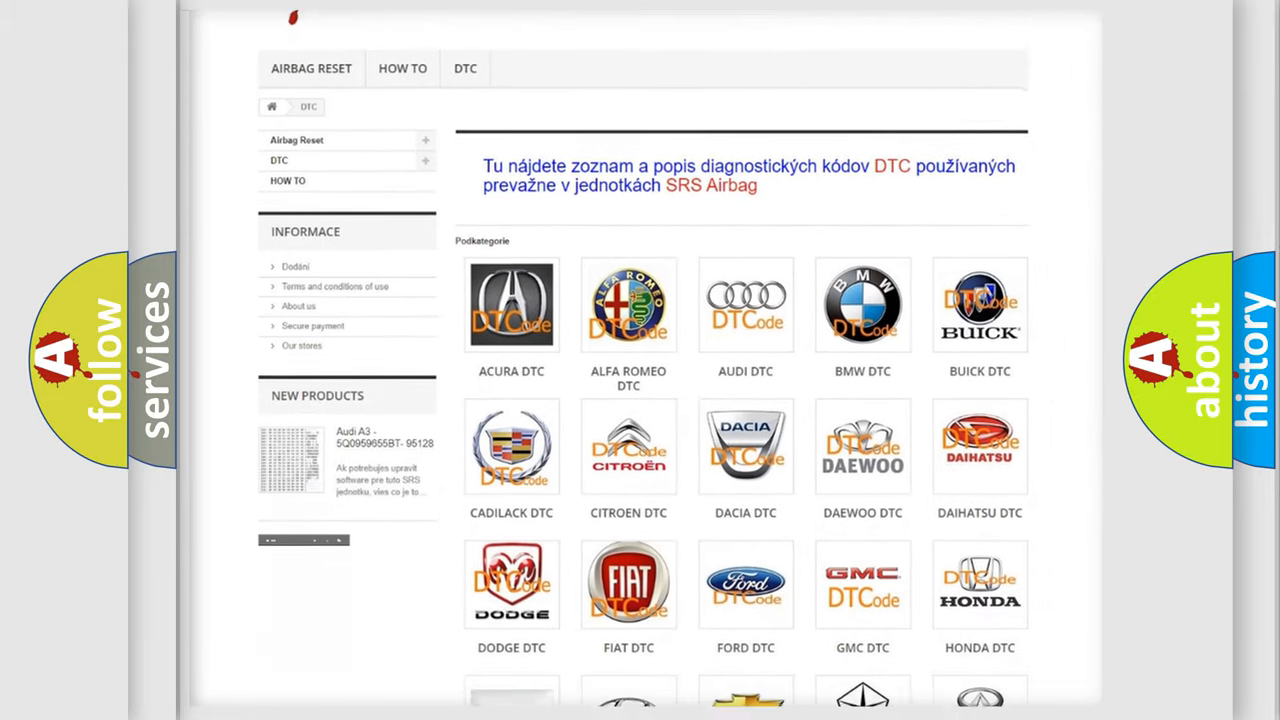
pyautogui.scroll(-3)
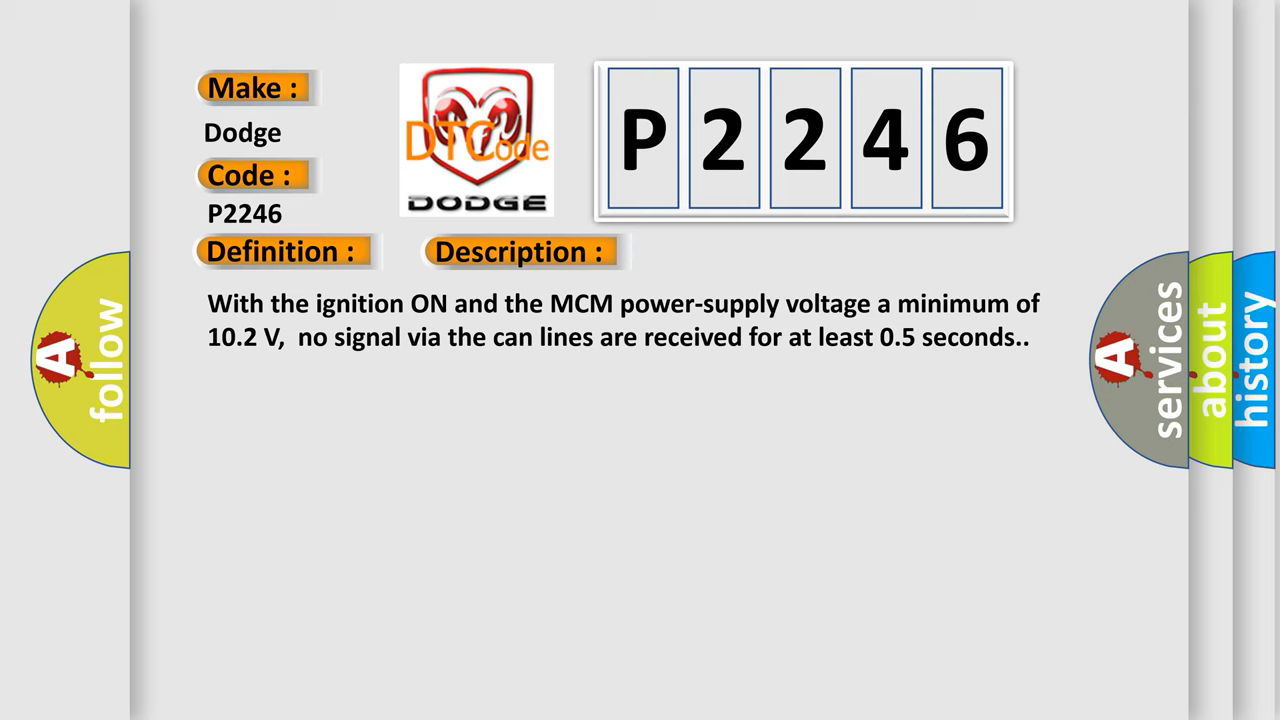
# Advance the P2246 slide to reveal the Description and the Cause troubleshooting text.
pyautogui.click(732, 252)
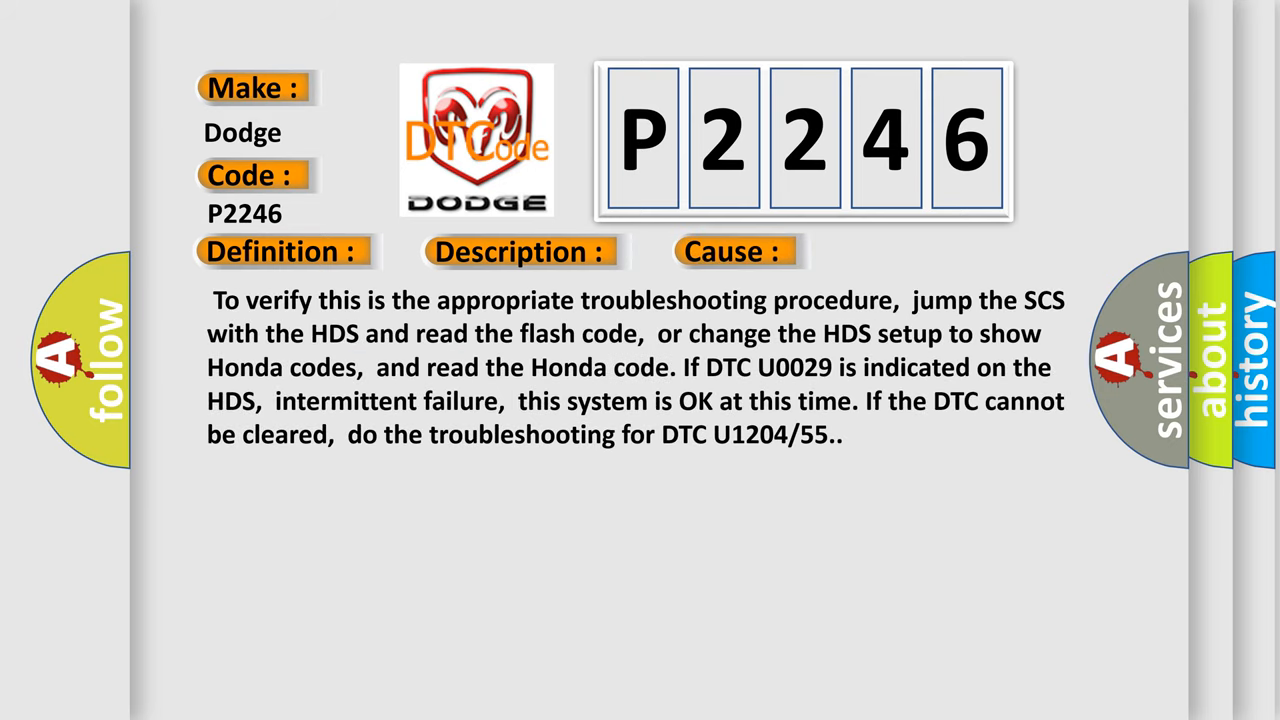